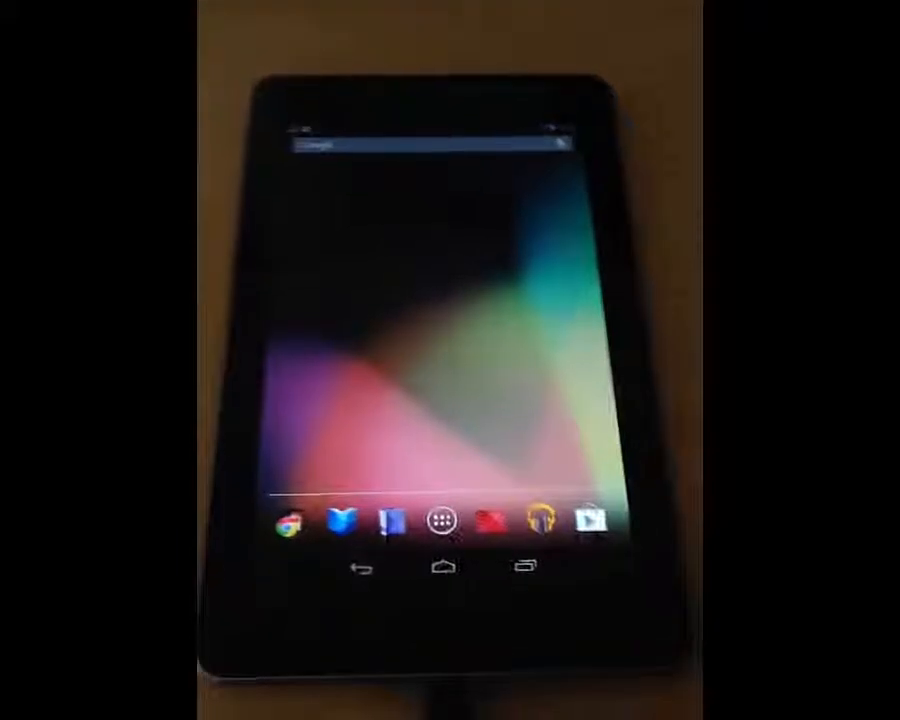
Open the Nexus 7 app drawer from the All Apps launcher in the dock
click(441, 521)
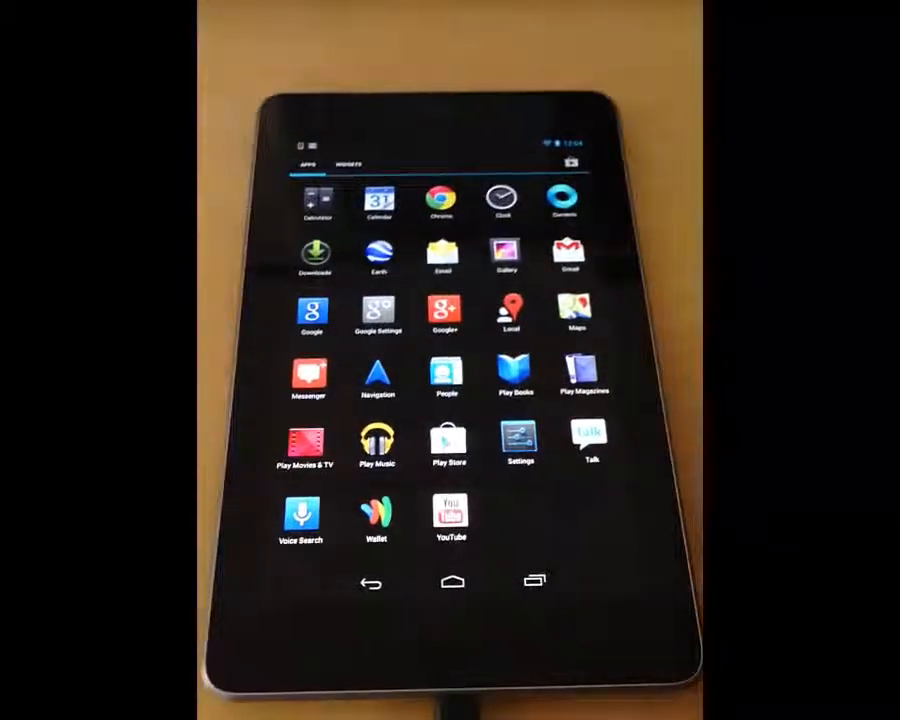
click(516, 445)
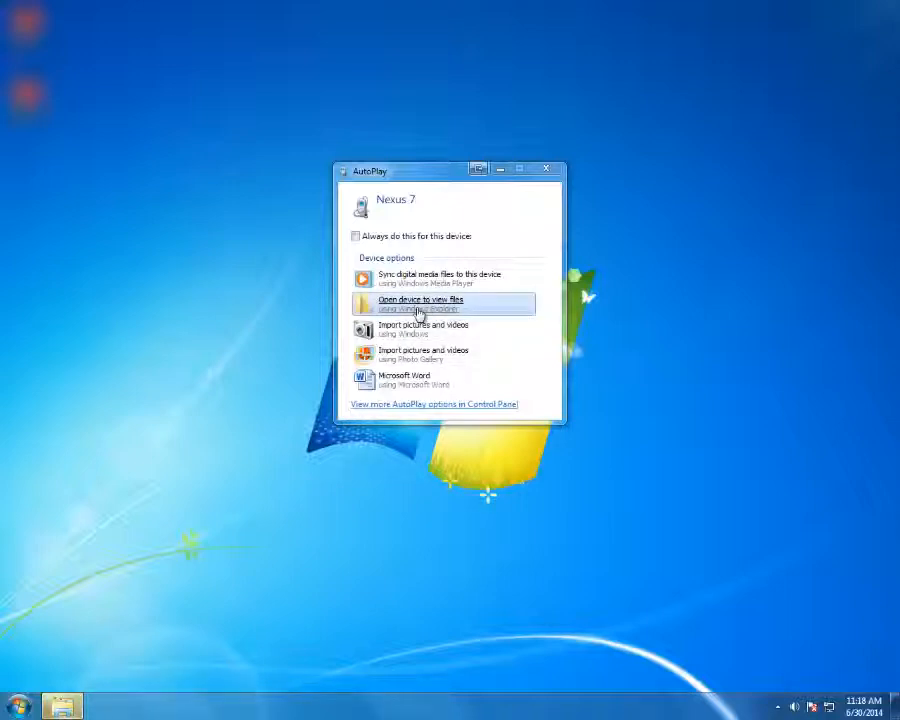
Choose the AutoPlay option to open the Nexus 7 in Windows Explorer
click(420, 303)
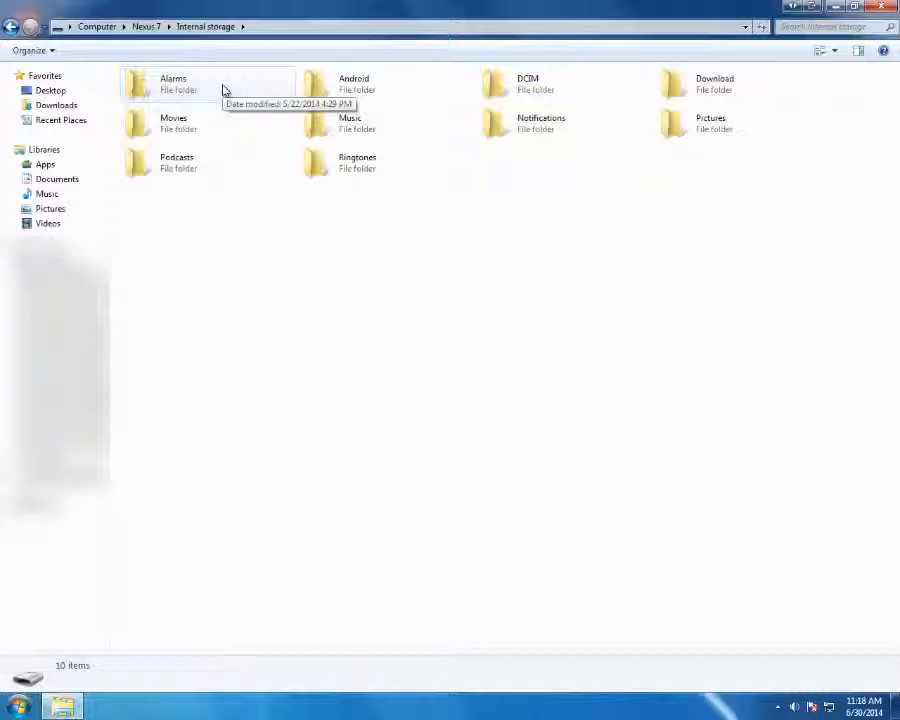
Open the Movies folder and select 'JUAR - Digital File Download.mp4'
double_click(173, 122)
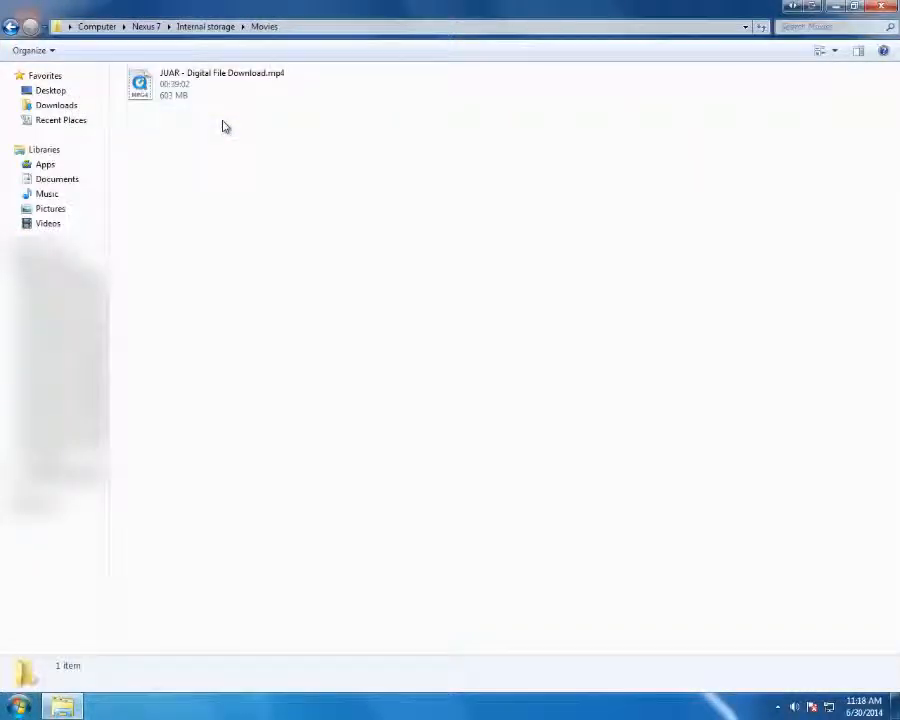
click(207, 83)
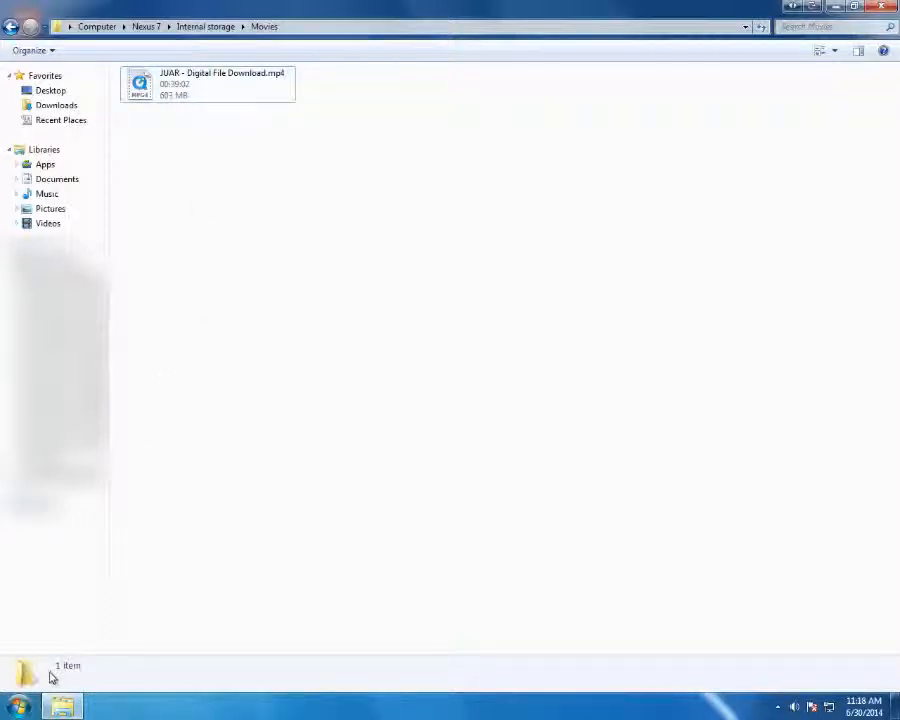